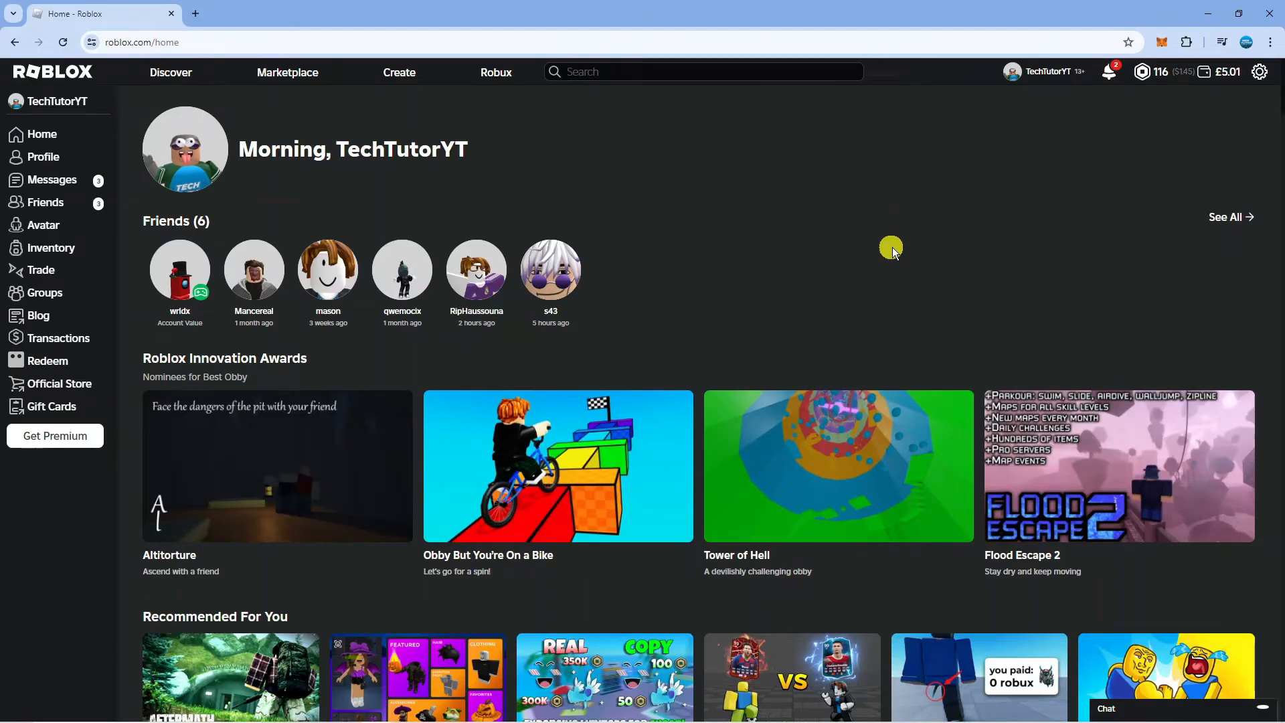
pyautogui.moveTo(591, 145)
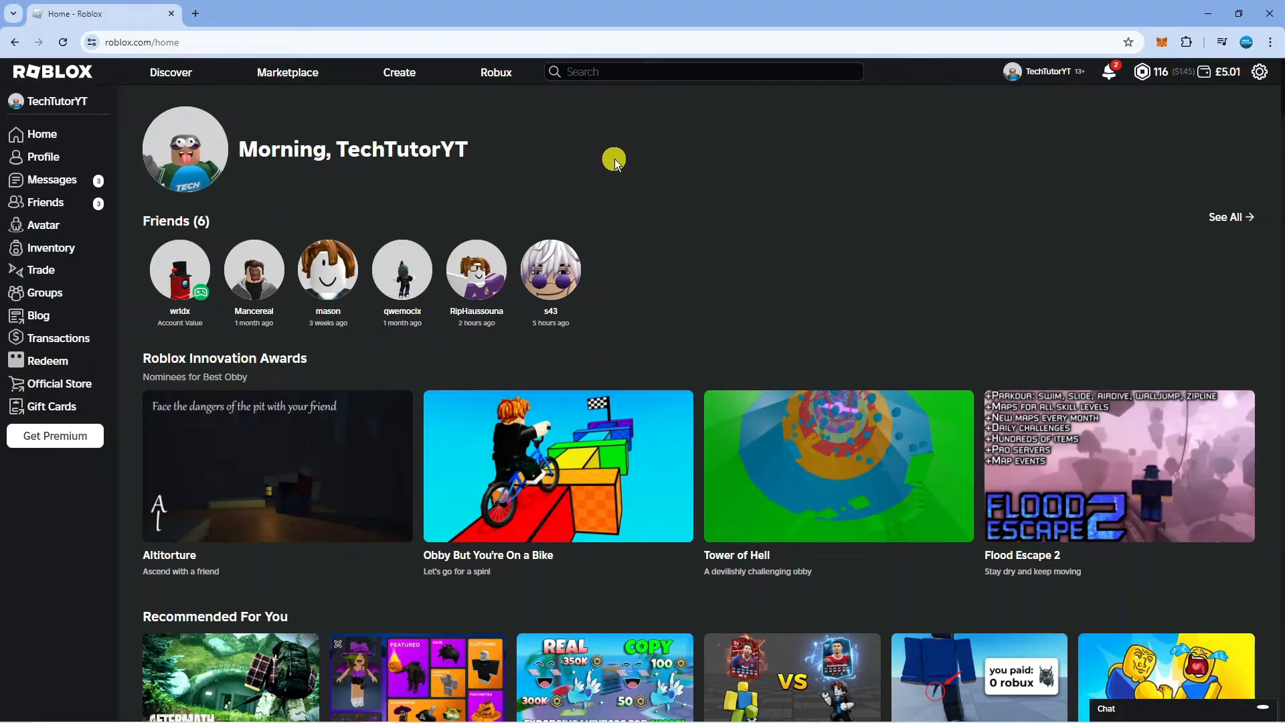
pyautogui.moveTo(594, 161)
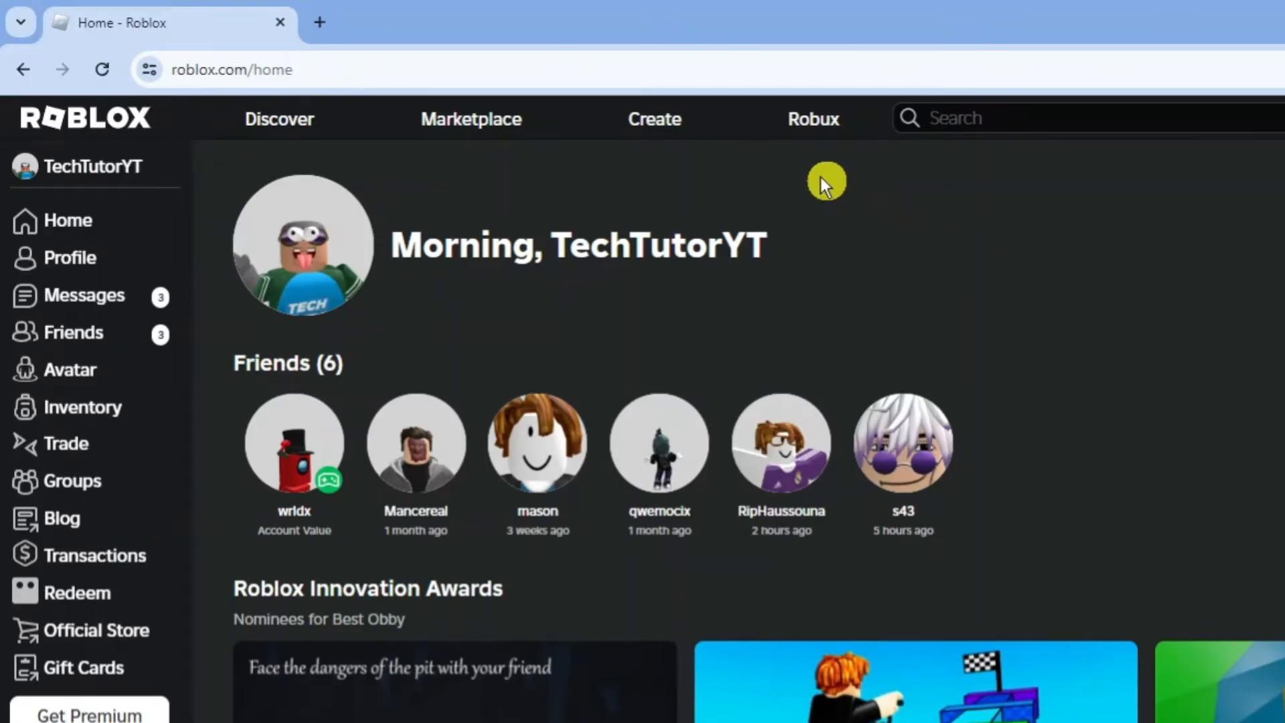
pyautogui.moveTo(654, 119)
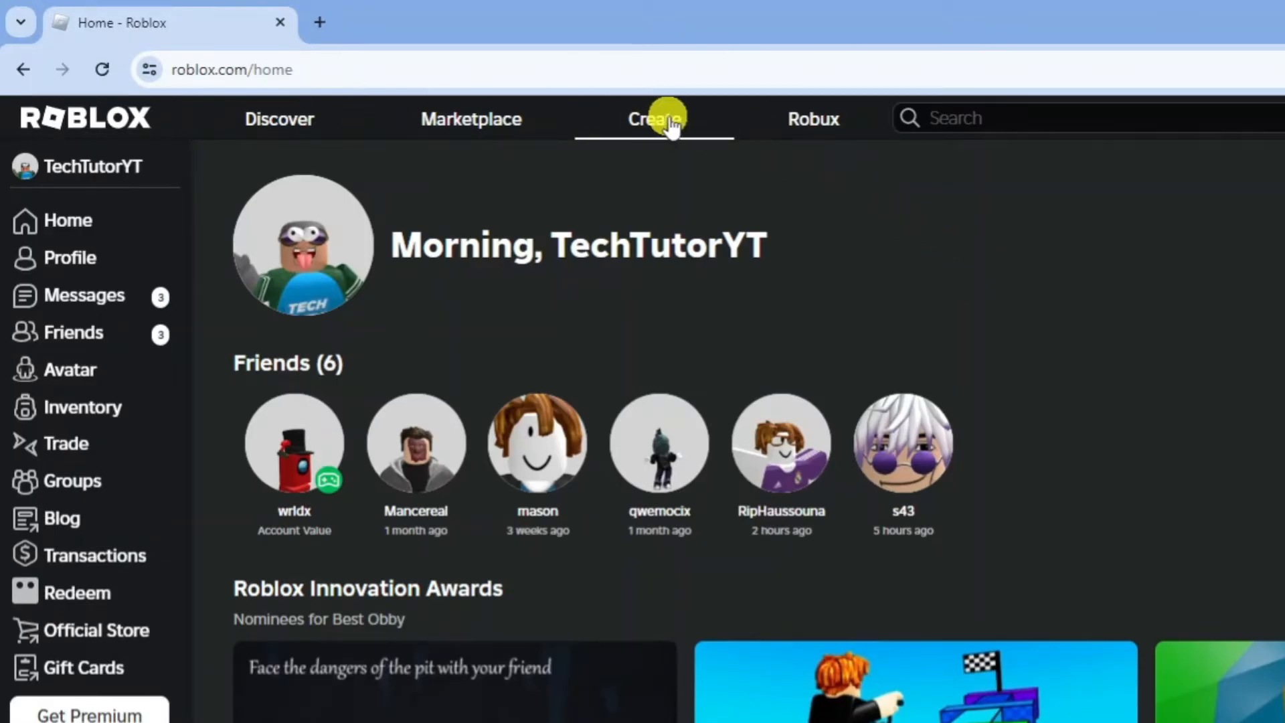
# Go to Create, show Creations, and open the 'test' experience tile.
pyautogui.click(653, 119)
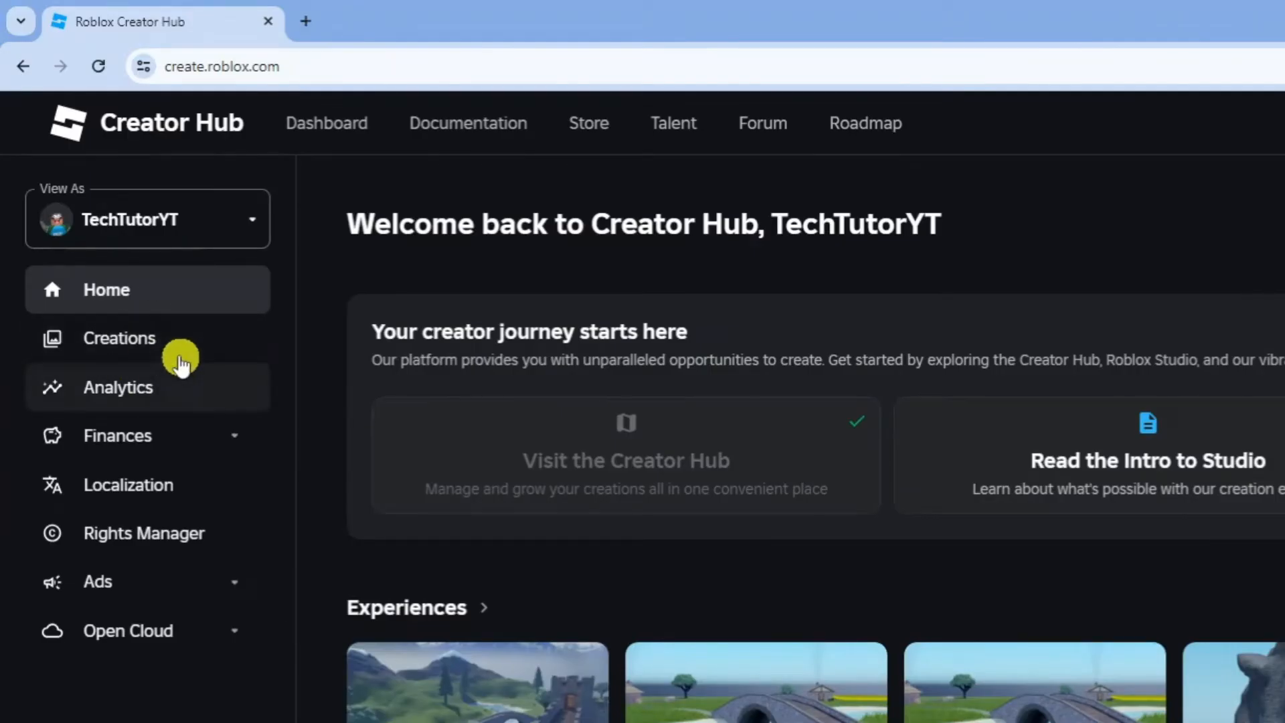
pyautogui.click(119, 338)
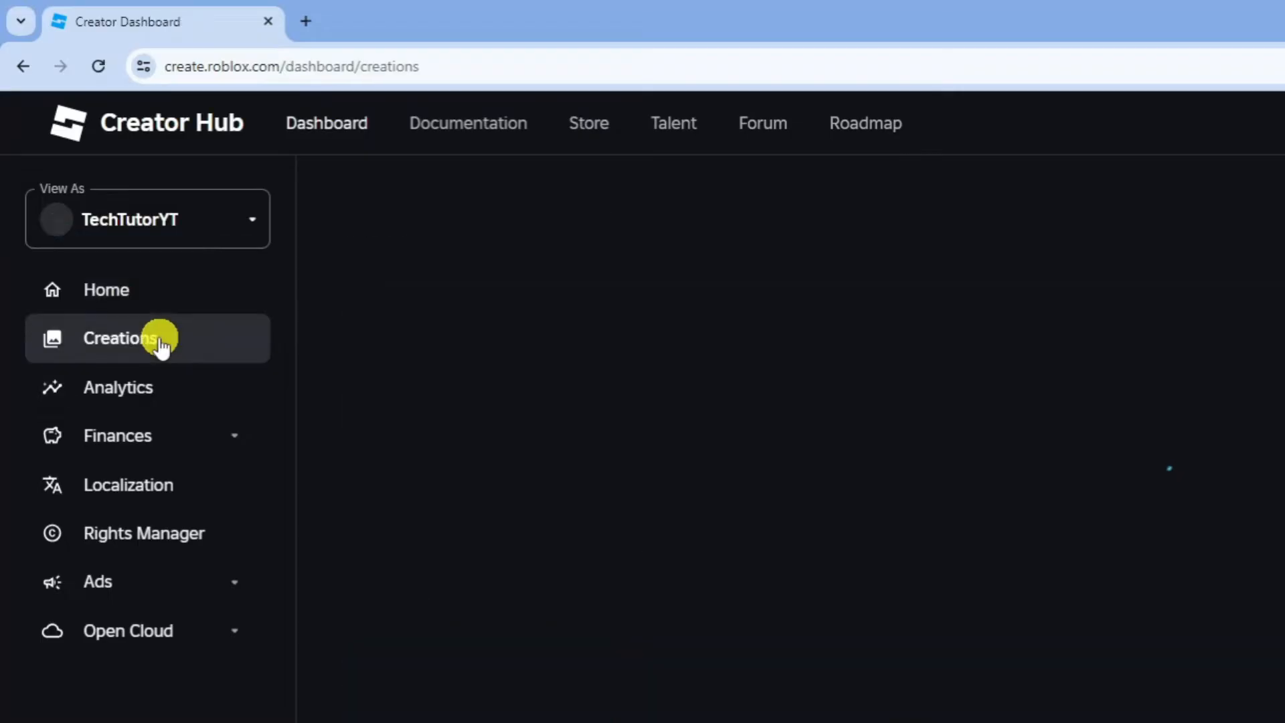
pyautogui.click(121, 337)
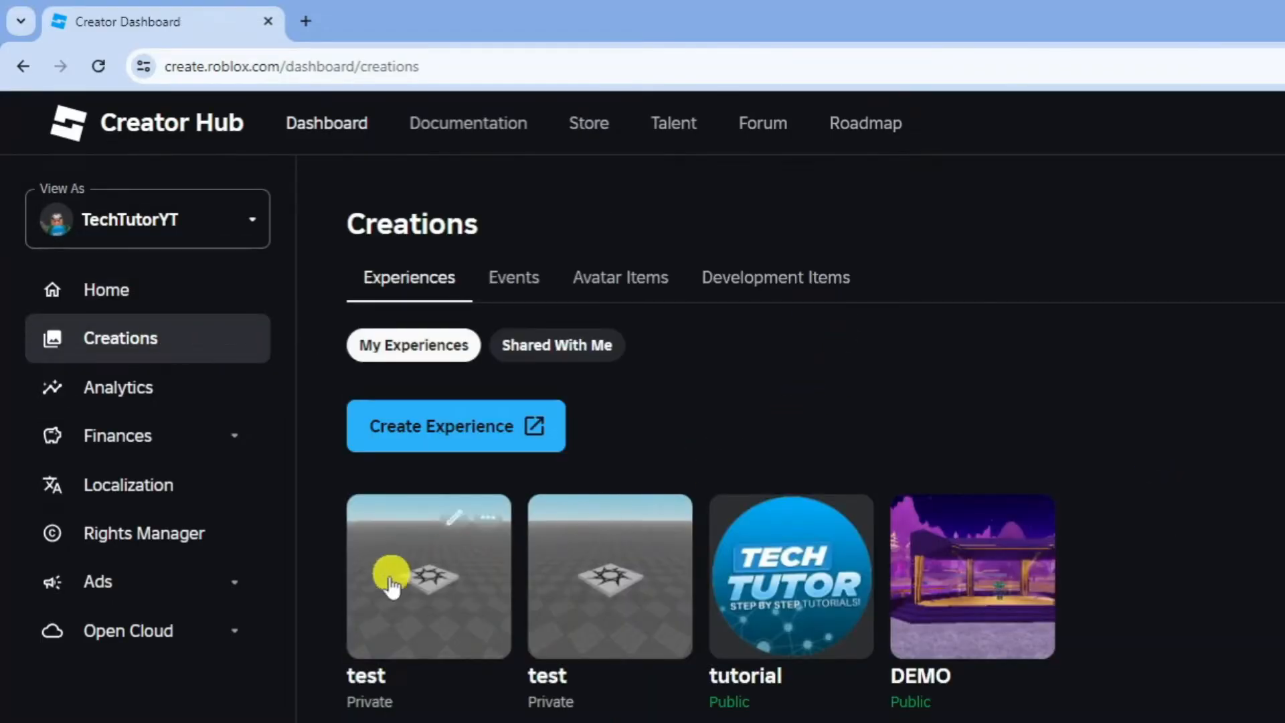
pyautogui.moveTo(703, 571)
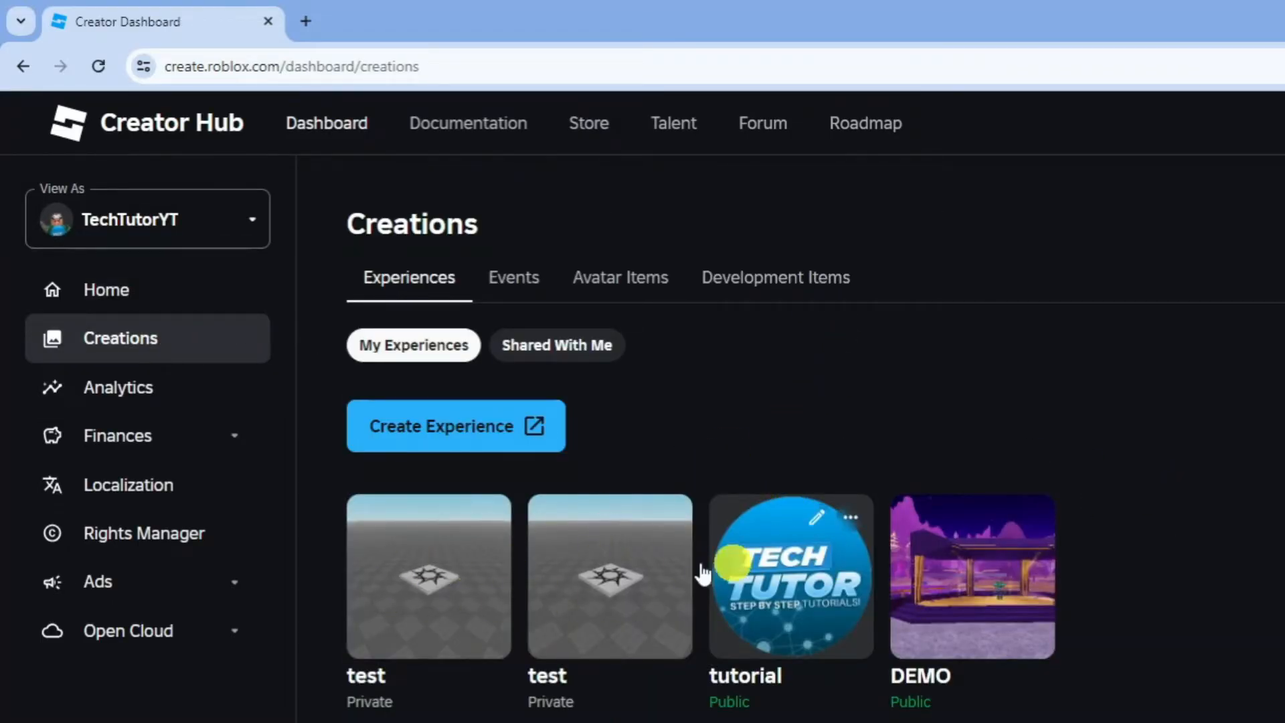
pyautogui.moveTo(474, 602)
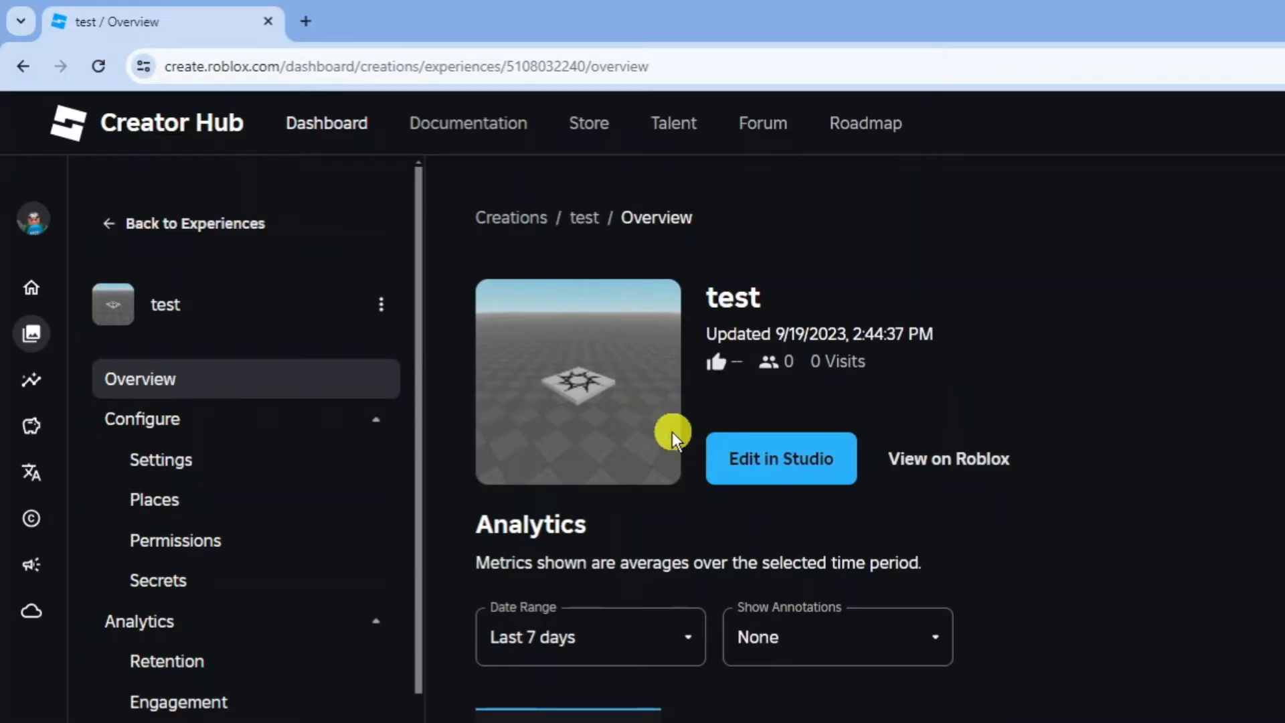
pyautogui.moveTo(264, 425)
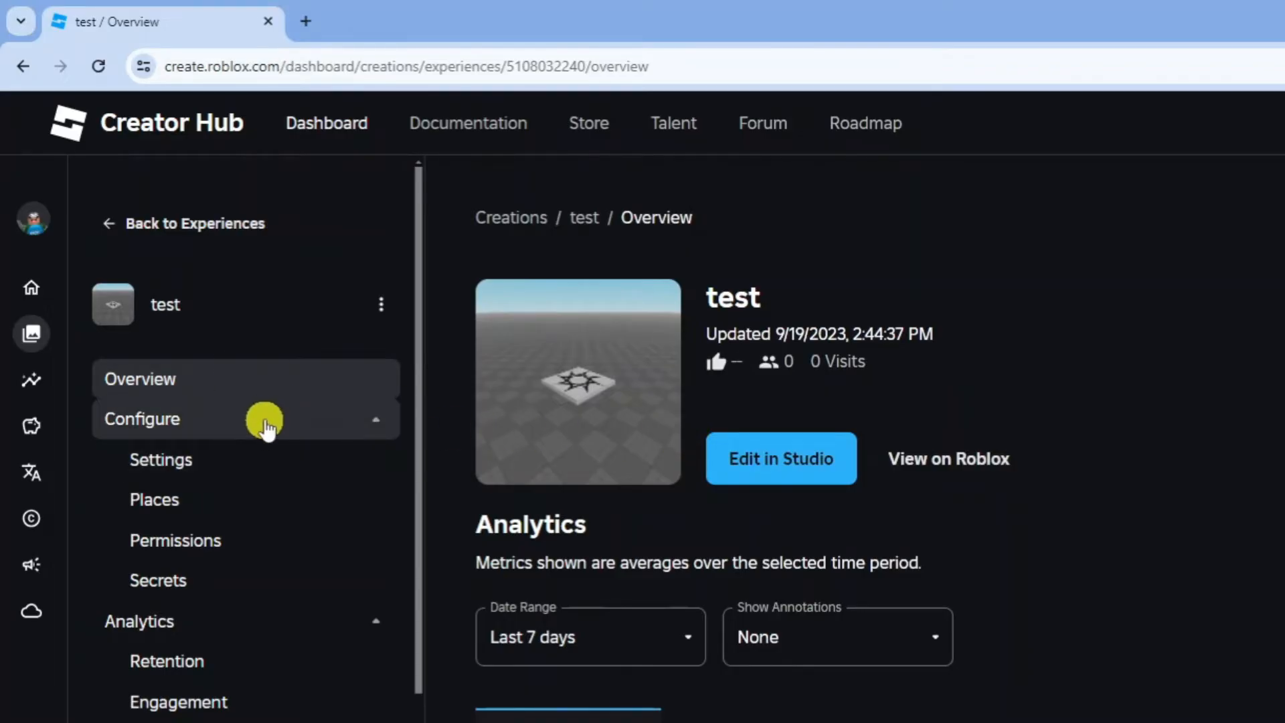
pyautogui.moveTo(154, 499)
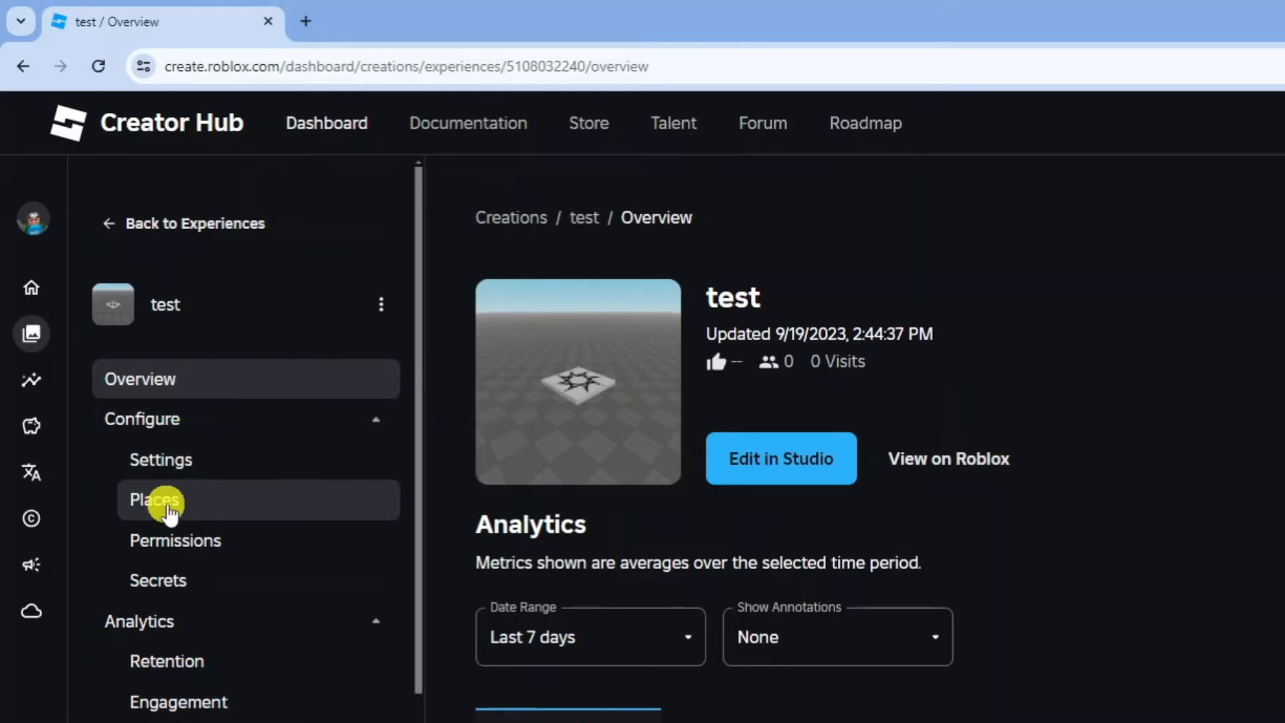
# Show the Places list of the test experience under Configure.
pyautogui.click(154, 500)
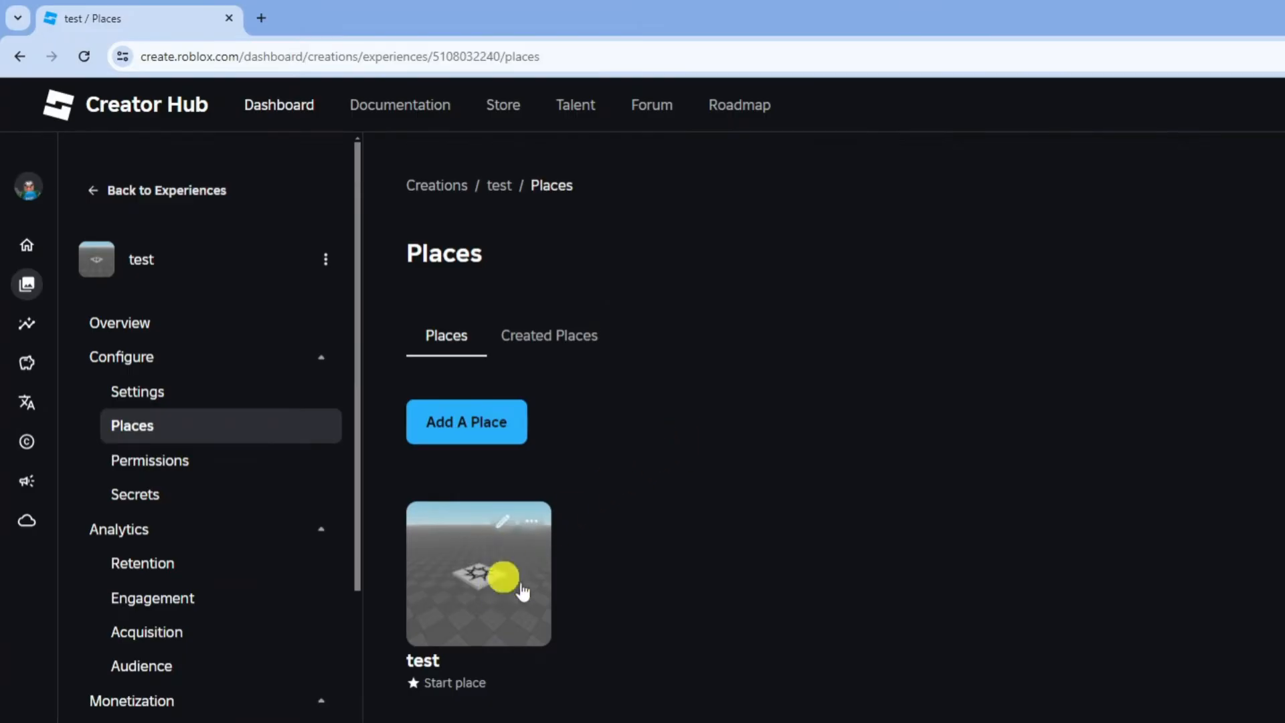
pyautogui.moveTo(485, 584)
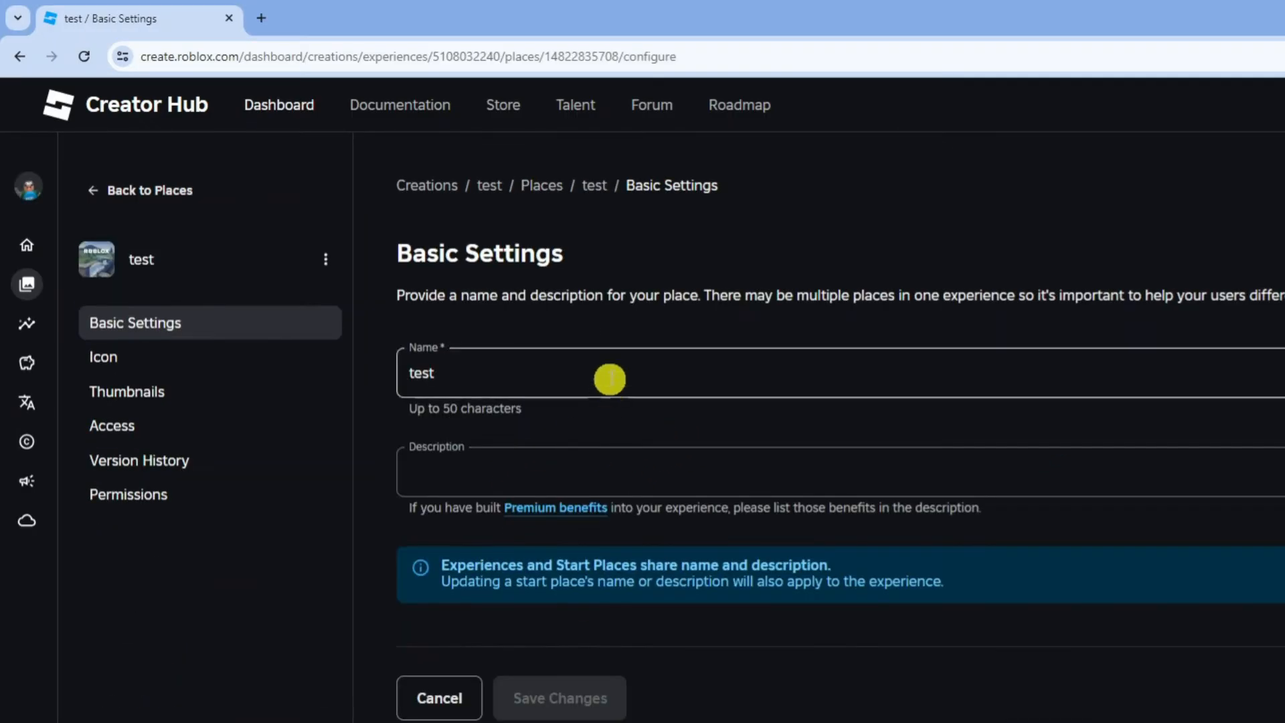
pyautogui.moveTo(548, 332)
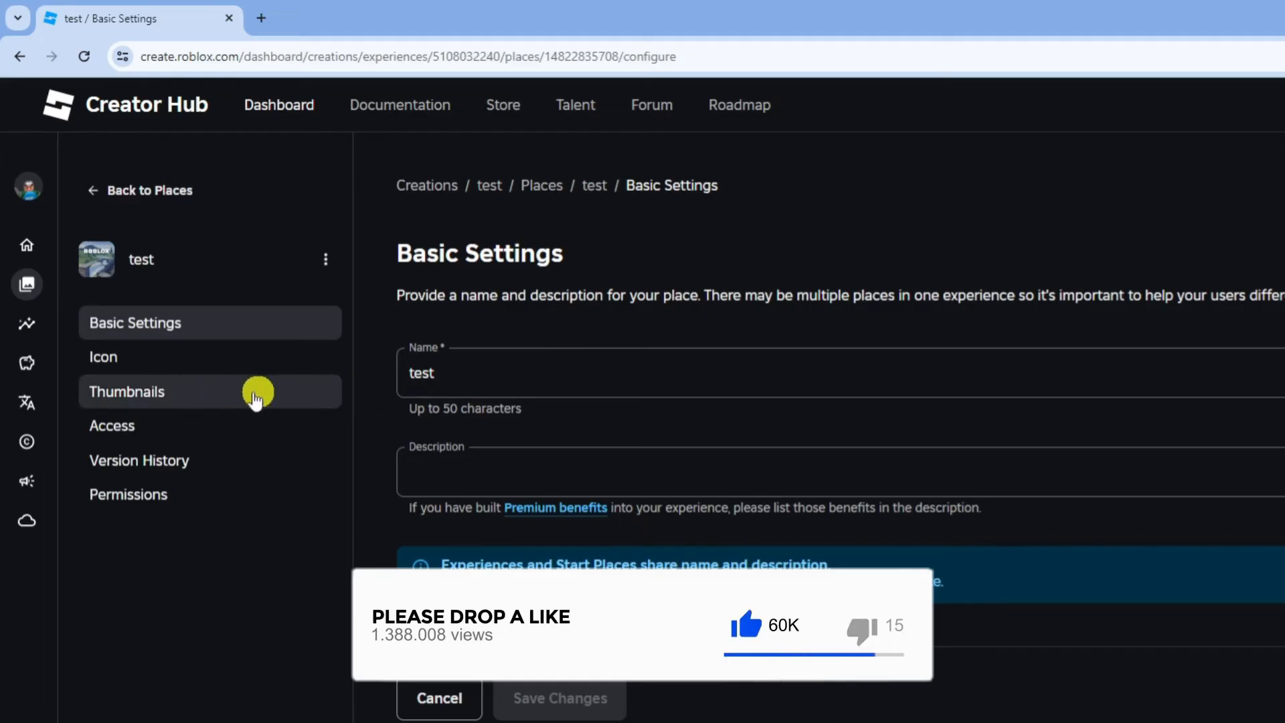
# Go to the test place's Thumbnails settings and start an Image (FREE) upload.
pyautogui.click(127, 391)
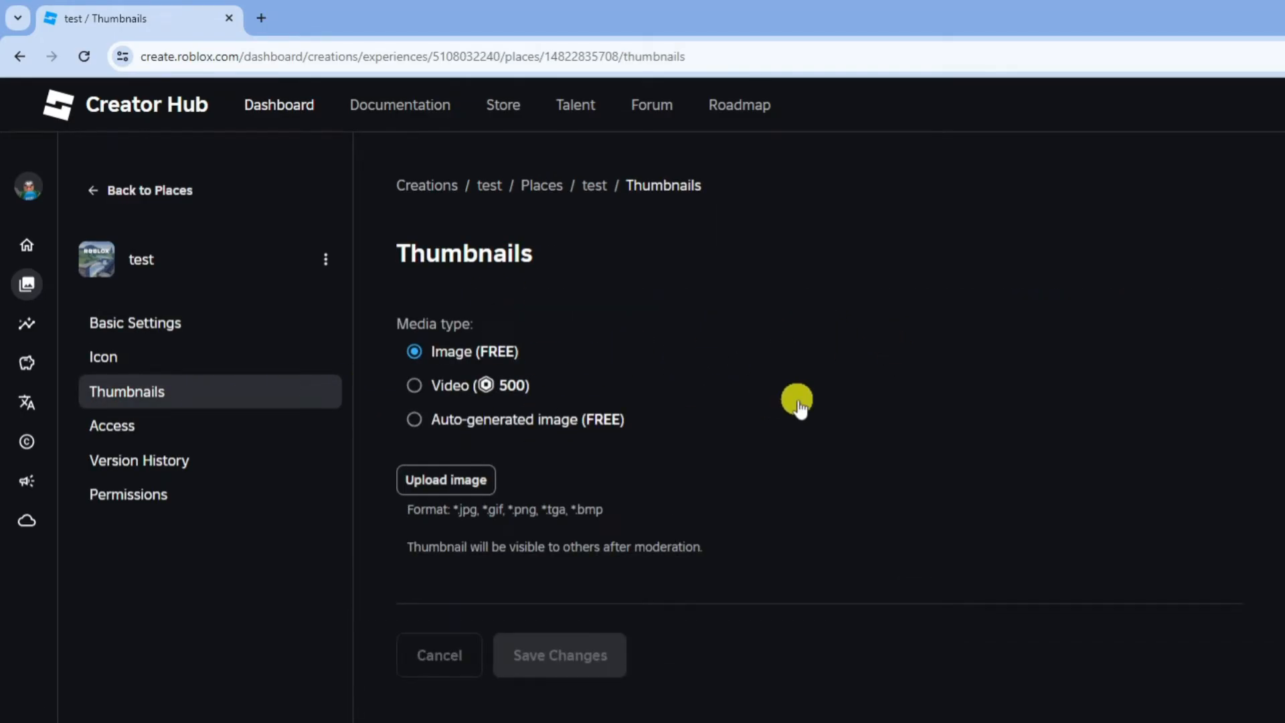
pyautogui.moveTo(973, 407)
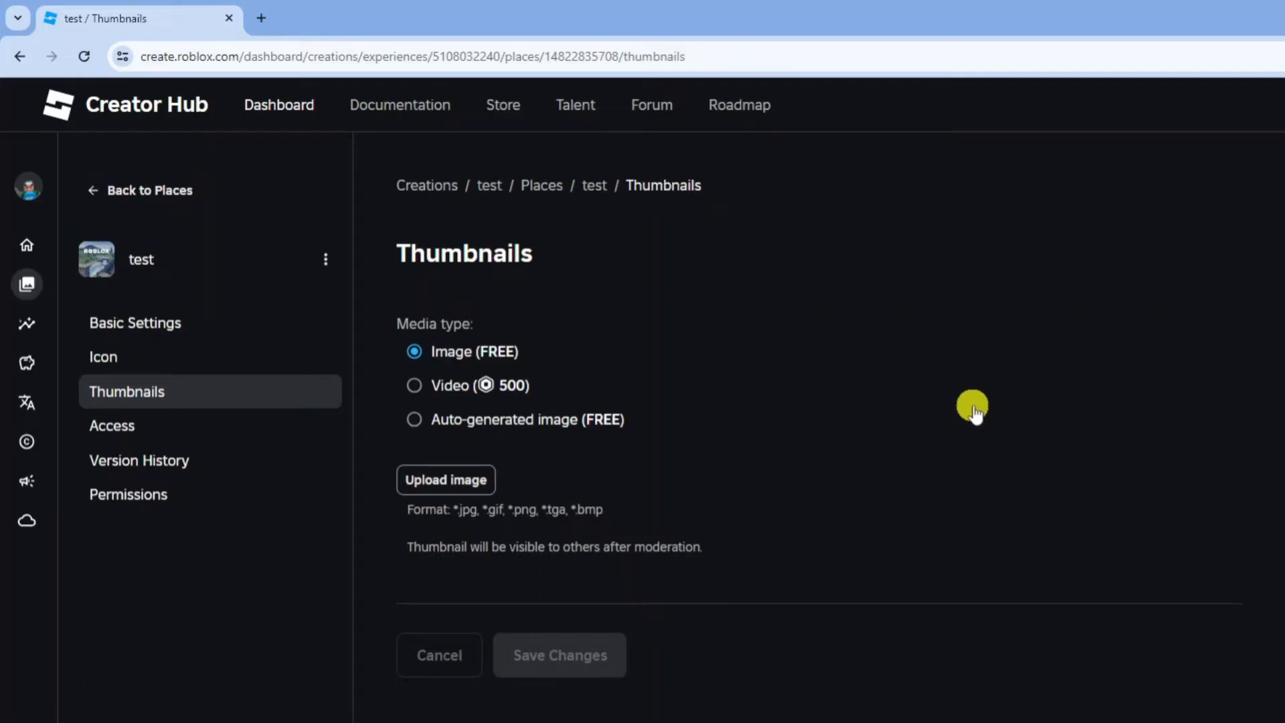
pyautogui.moveTo(723, 384)
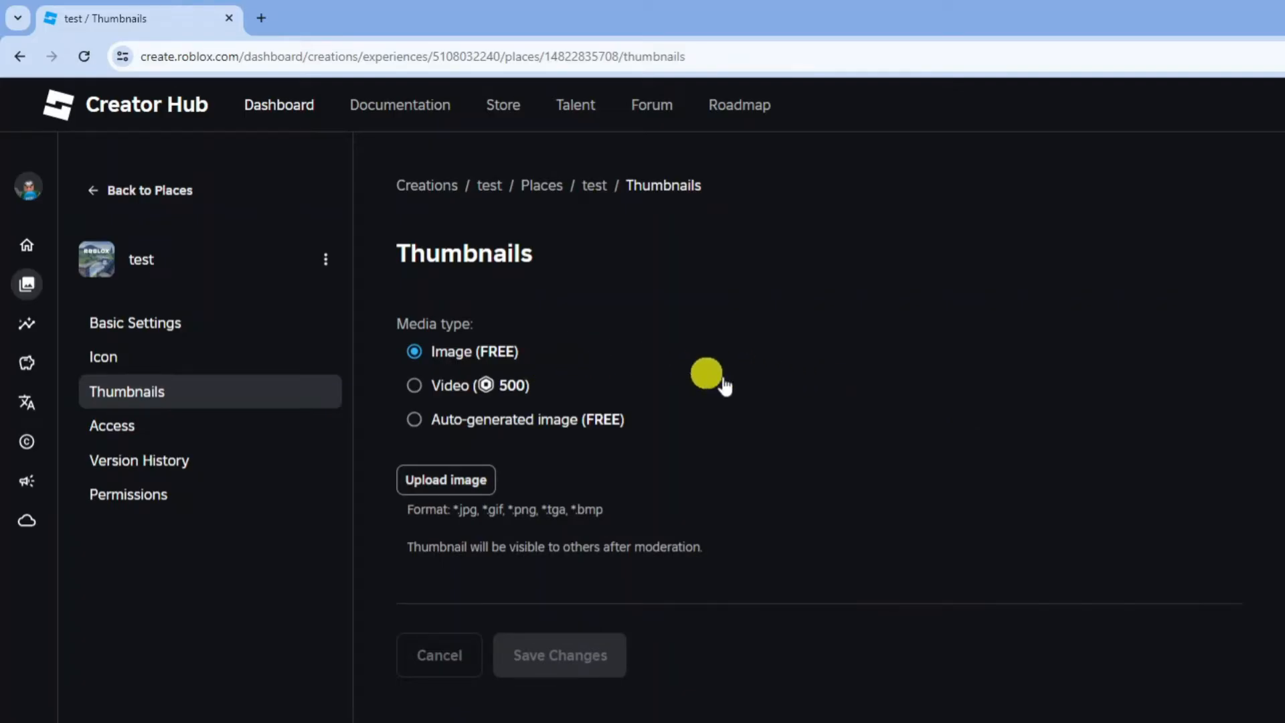
pyautogui.moveTo(514, 522)
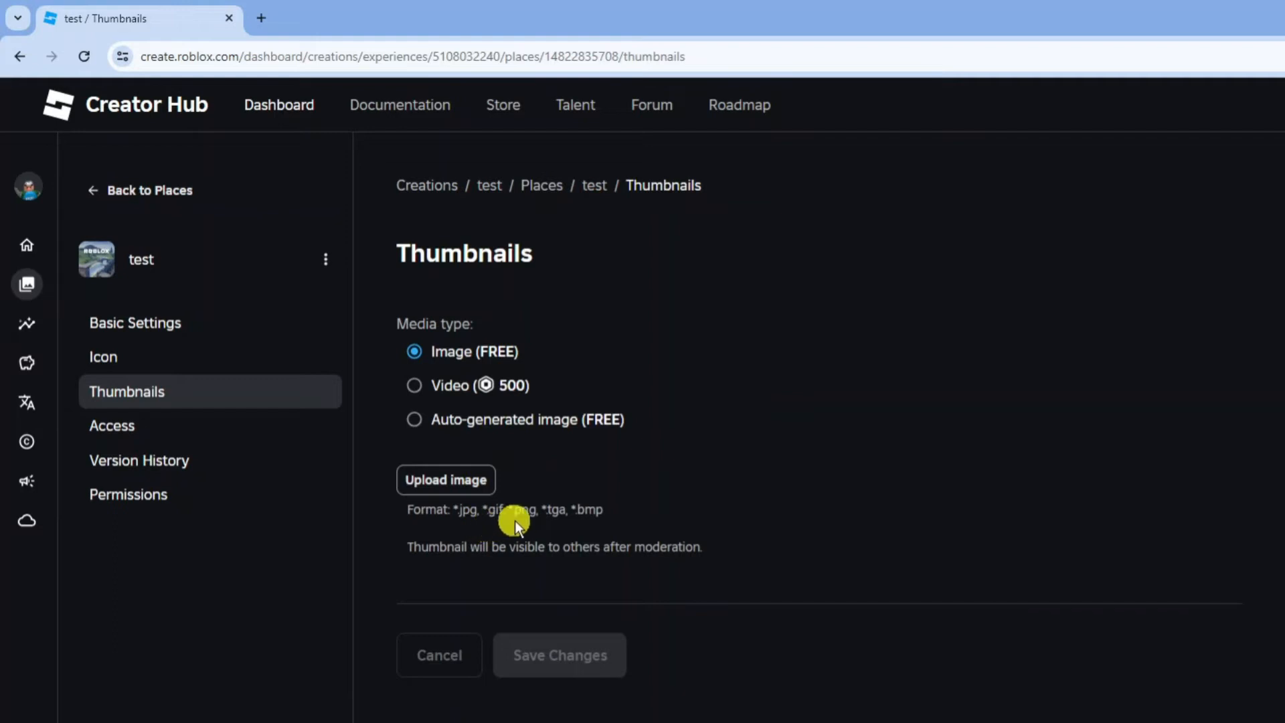
pyautogui.moveTo(555, 523)
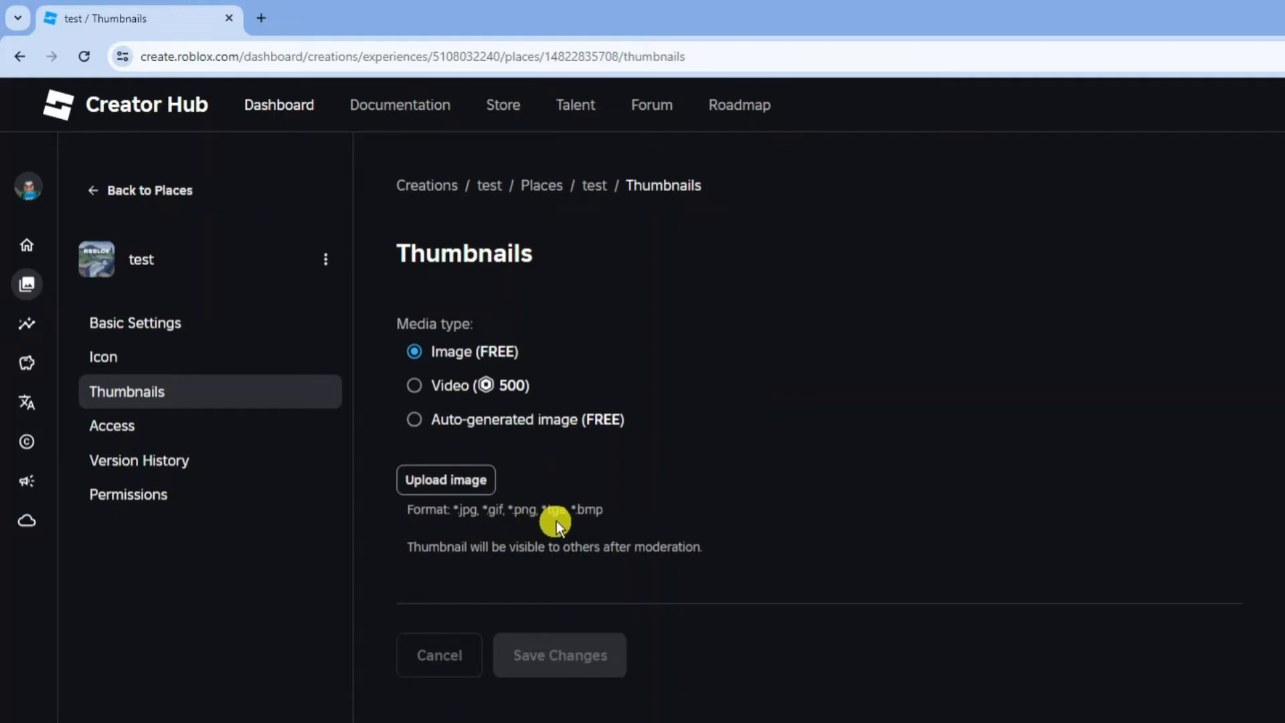
pyautogui.moveTo(561, 427)
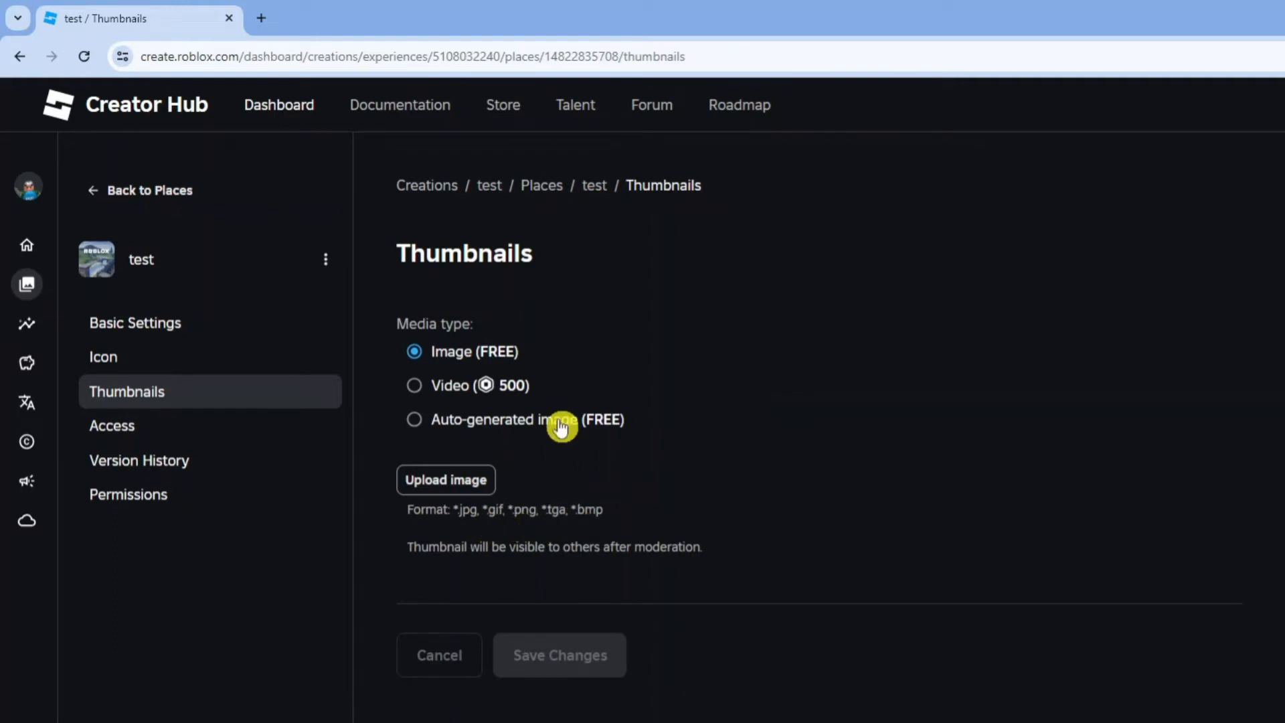
pyautogui.moveTo(544, 402)
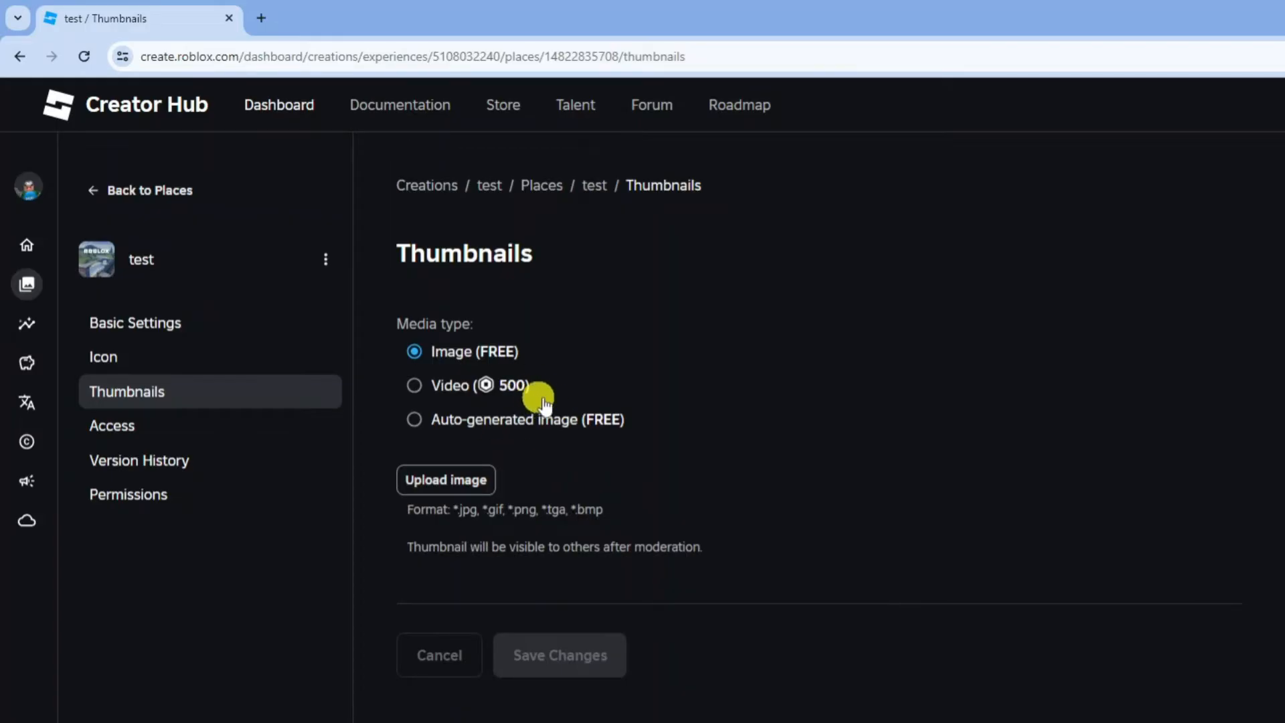
pyautogui.moveTo(580, 430)
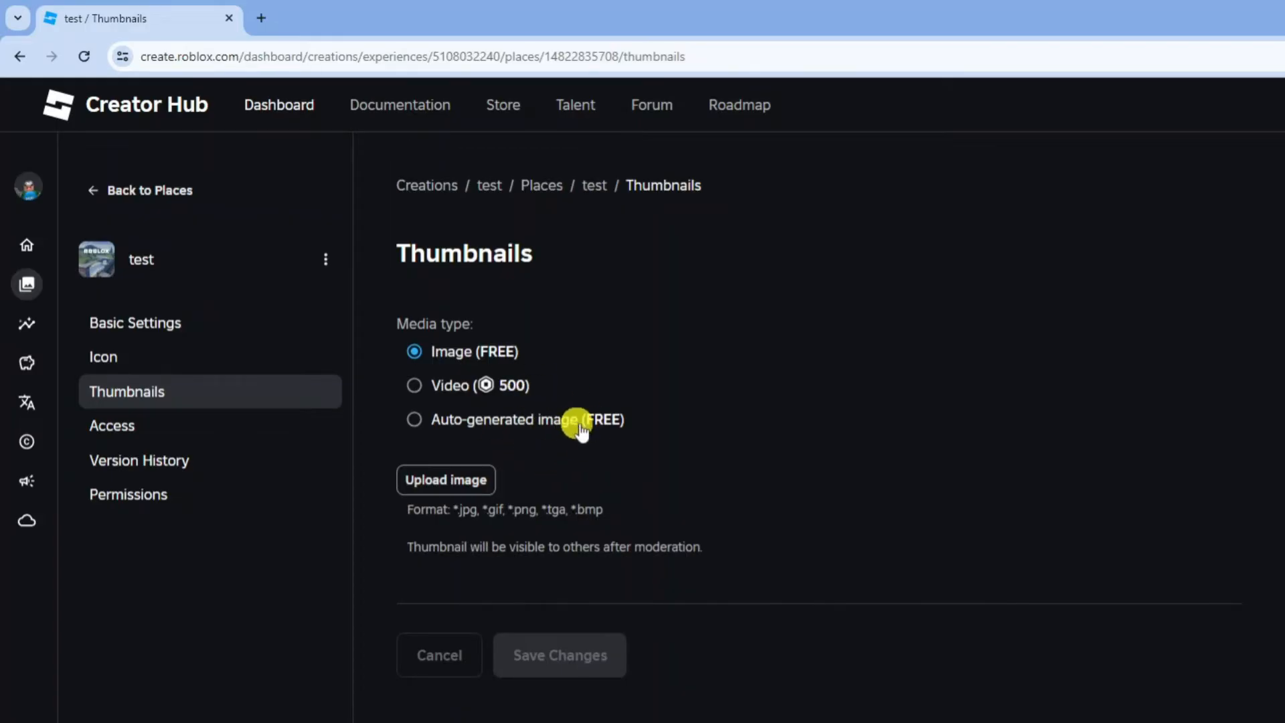
pyautogui.moveTo(619, 403)
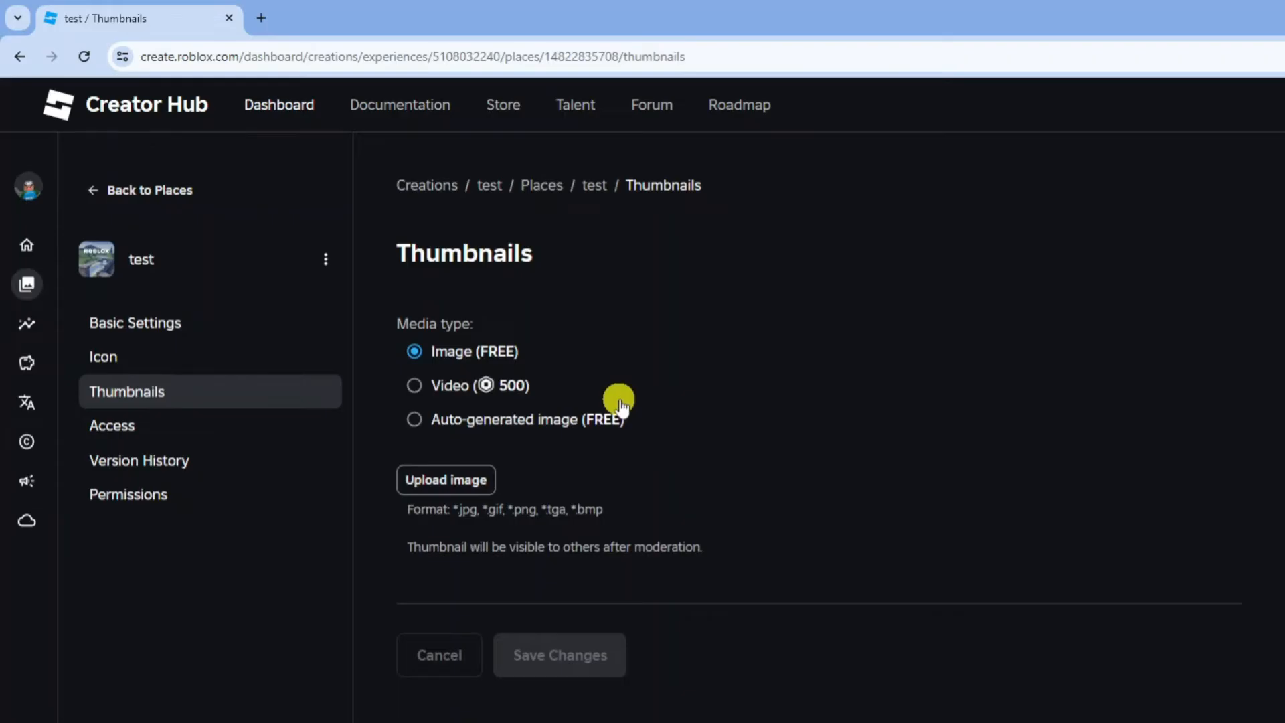
pyautogui.moveTo(444, 479)
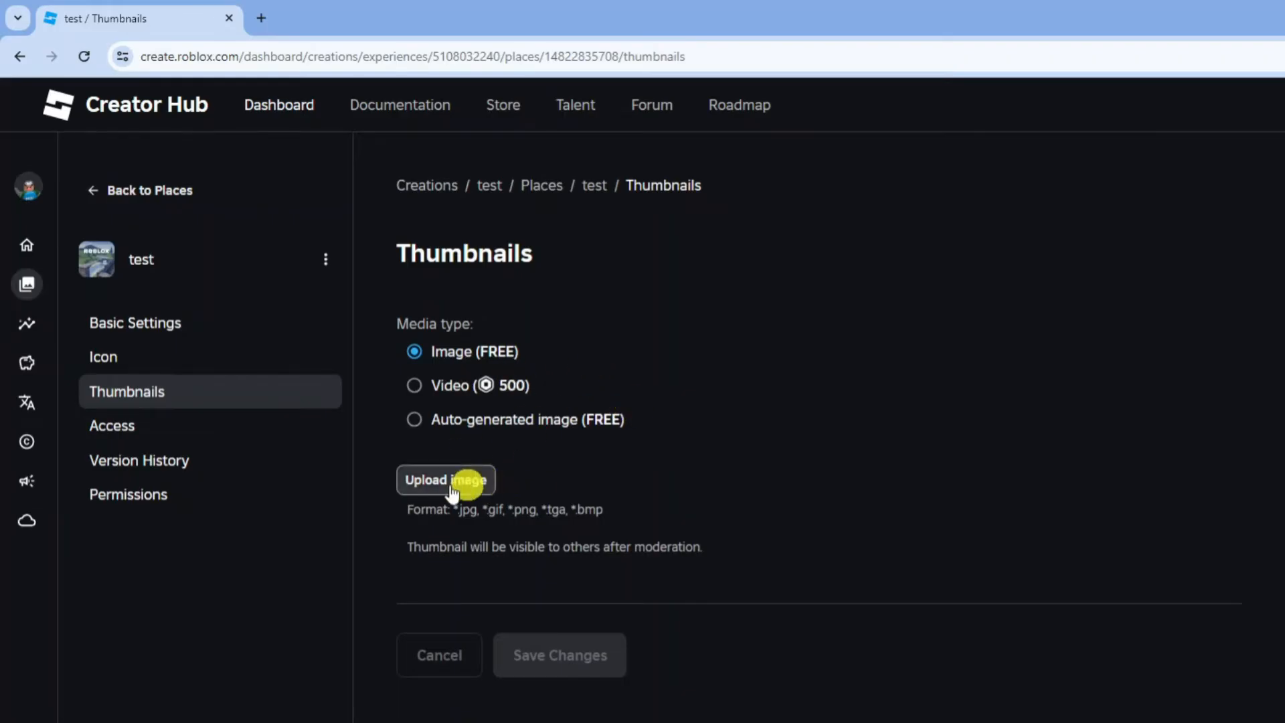
pyautogui.click(444, 479)
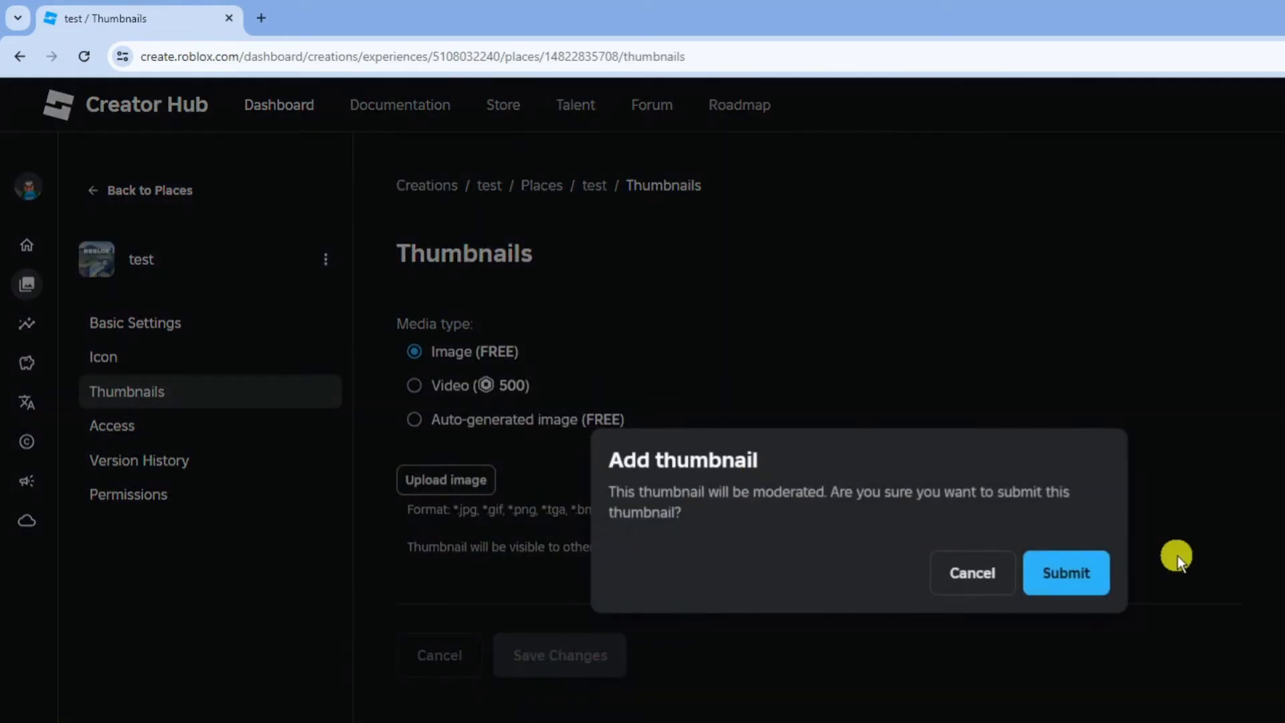
pyautogui.moveTo(890, 495)
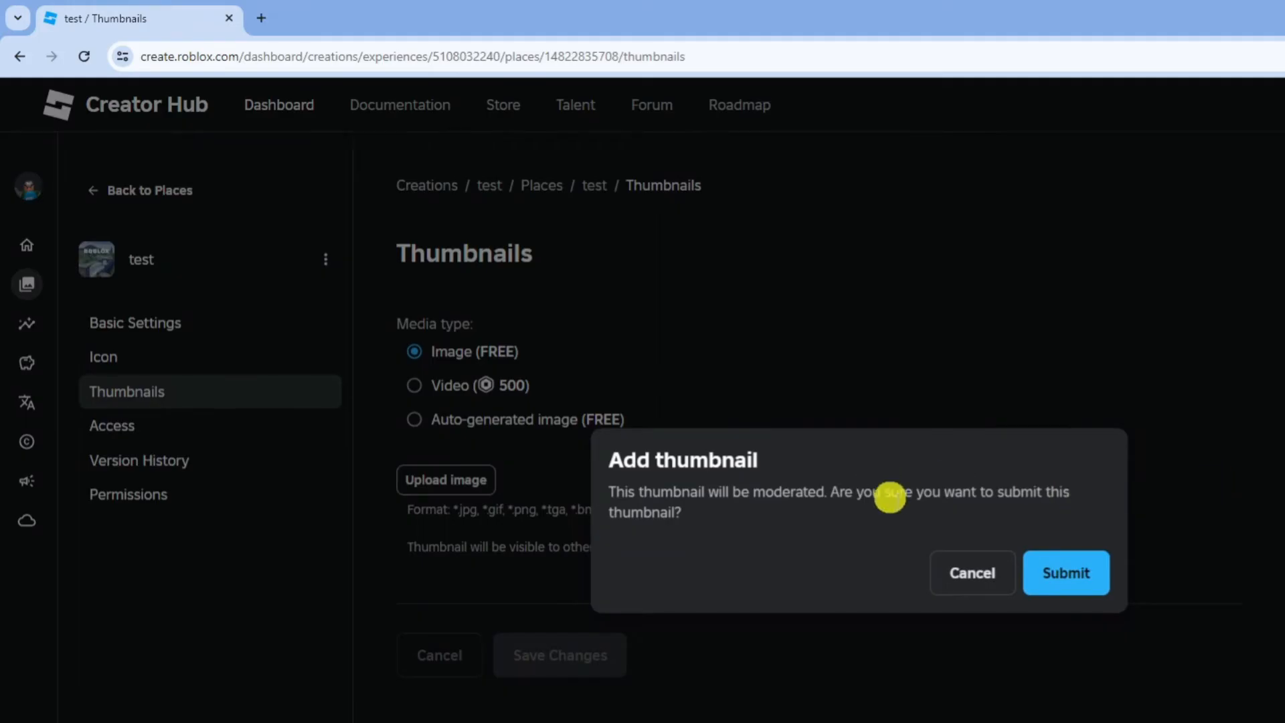
pyautogui.moveTo(1065, 572)
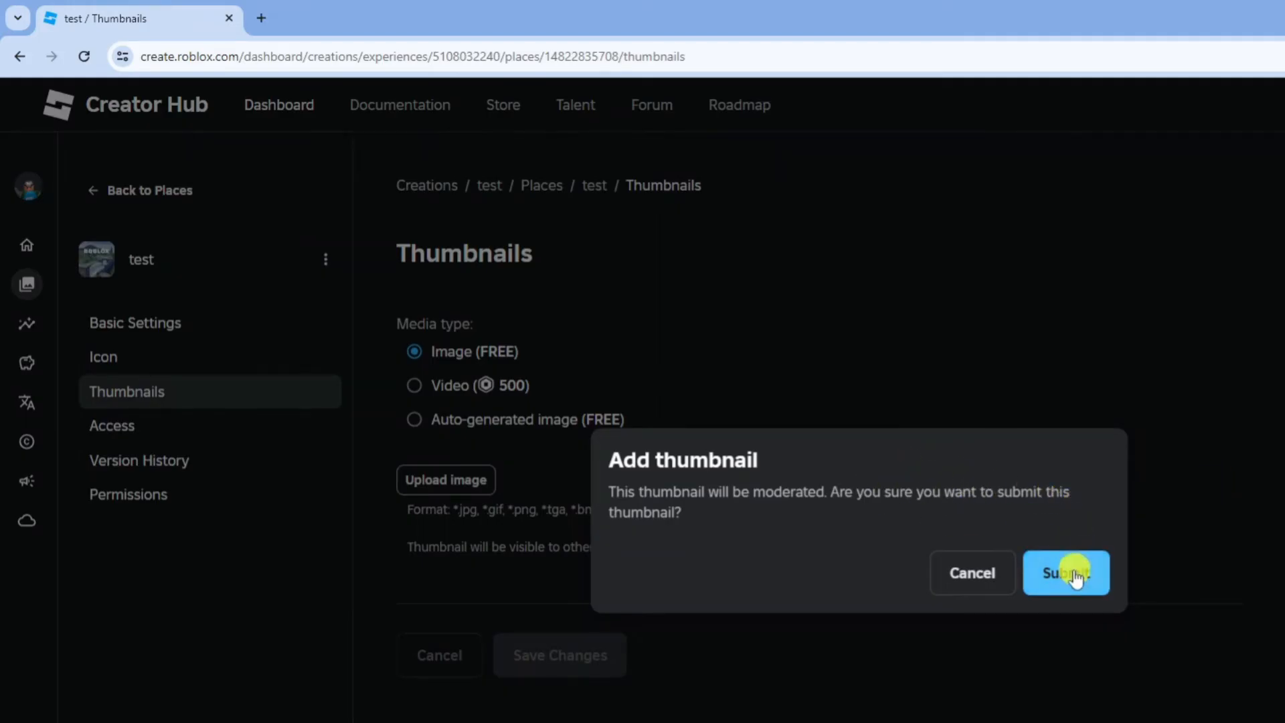
# Submit the chosen logo file in the Add thumbnail dialog for moderation.
pyautogui.click(1065, 571)
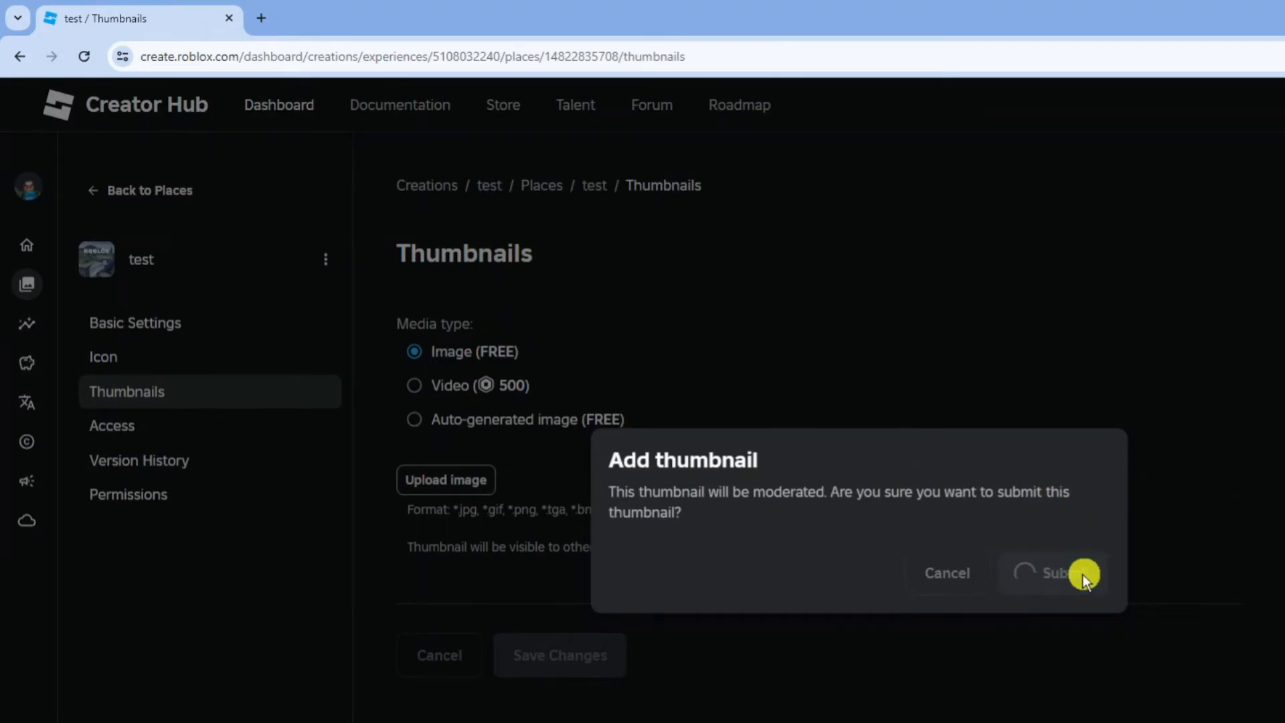
# Leave the thumbnail's Alt Text empty and save changes, making the TECH TUTOR logo the thumbnail.
pyautogui.click(1053, 573)
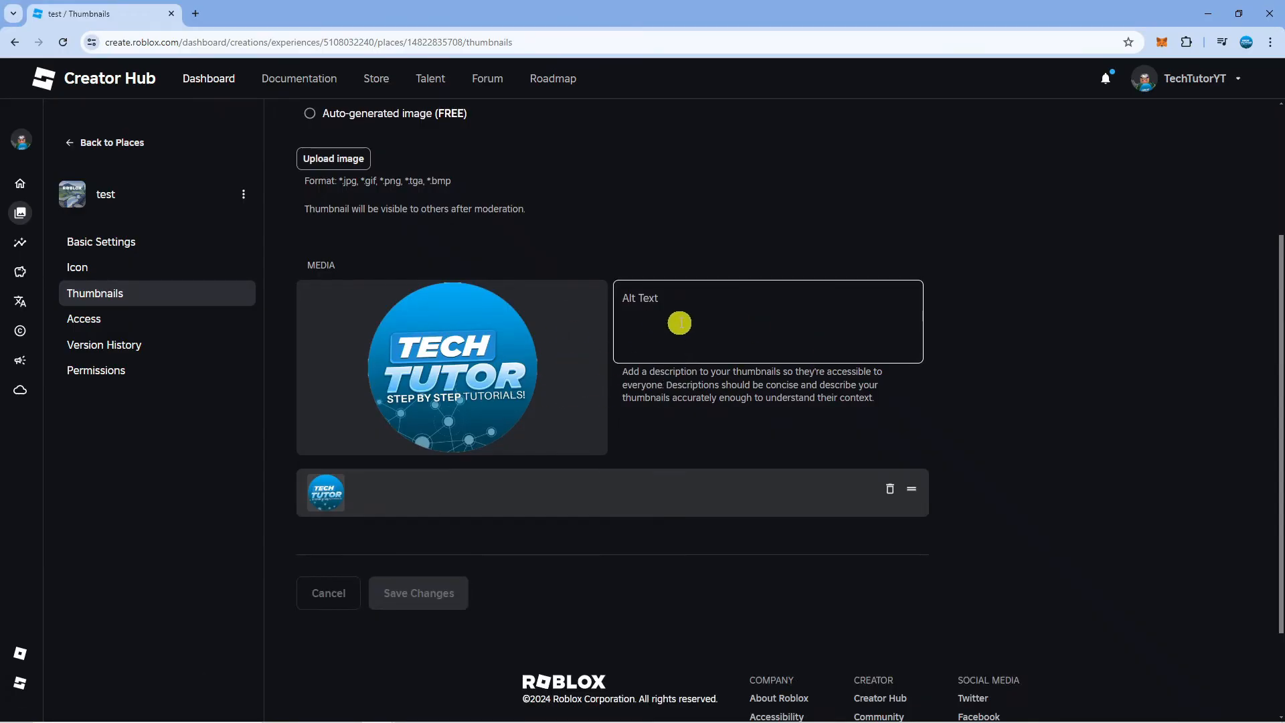
pyautogui.click(768, 321)
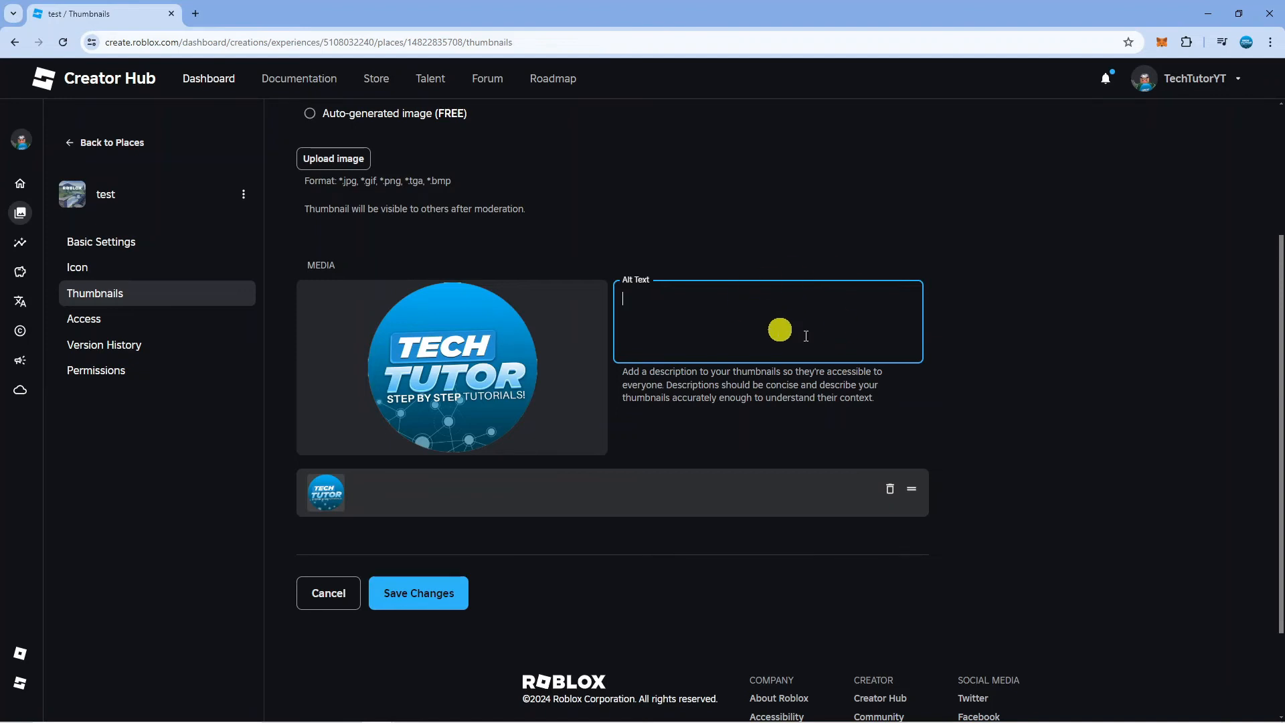
pyautogui.moveTo(766, 366)
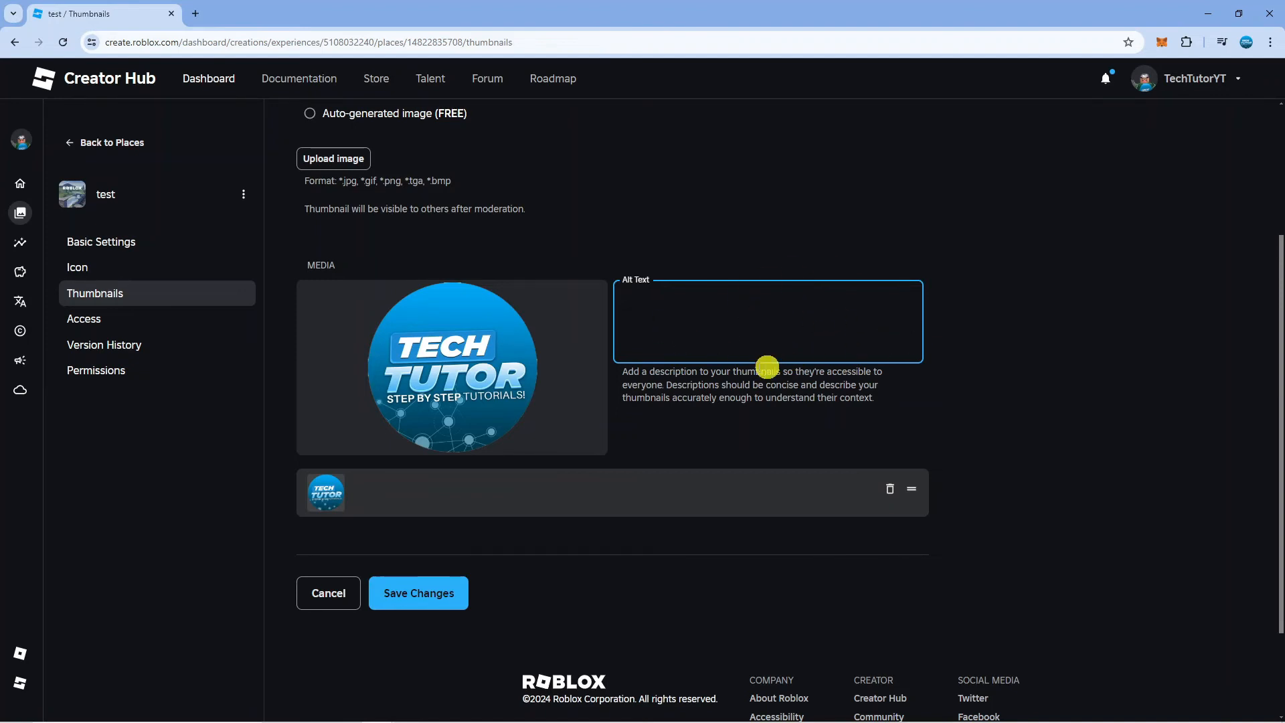
pyautogui.moveTo(754, 386)
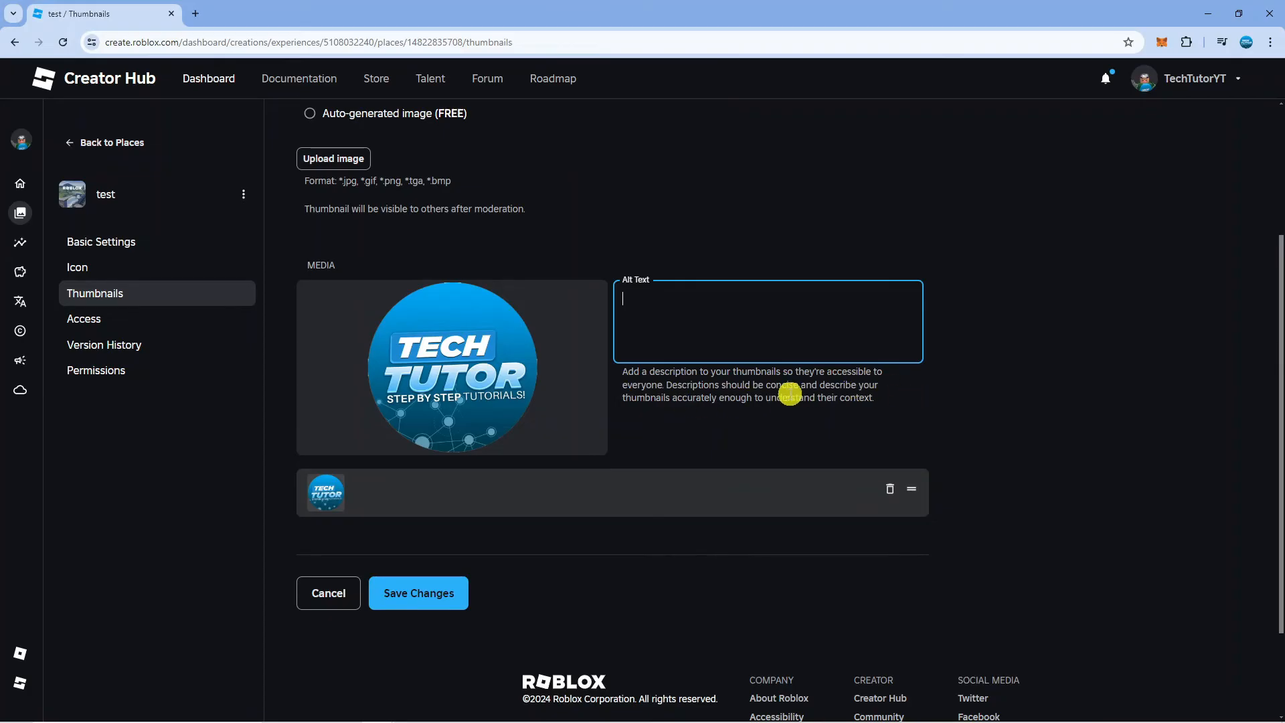
pyautogui.moveTo(834, 420)
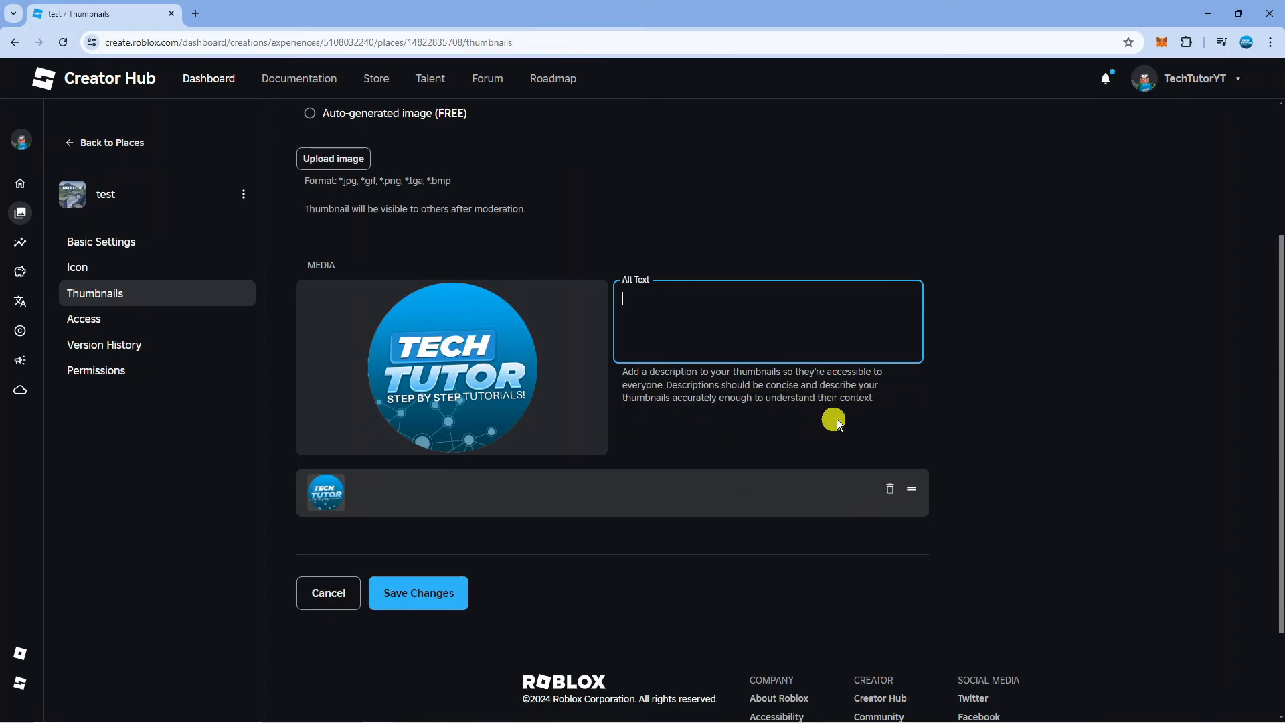
pyautogui.click(417, 593)
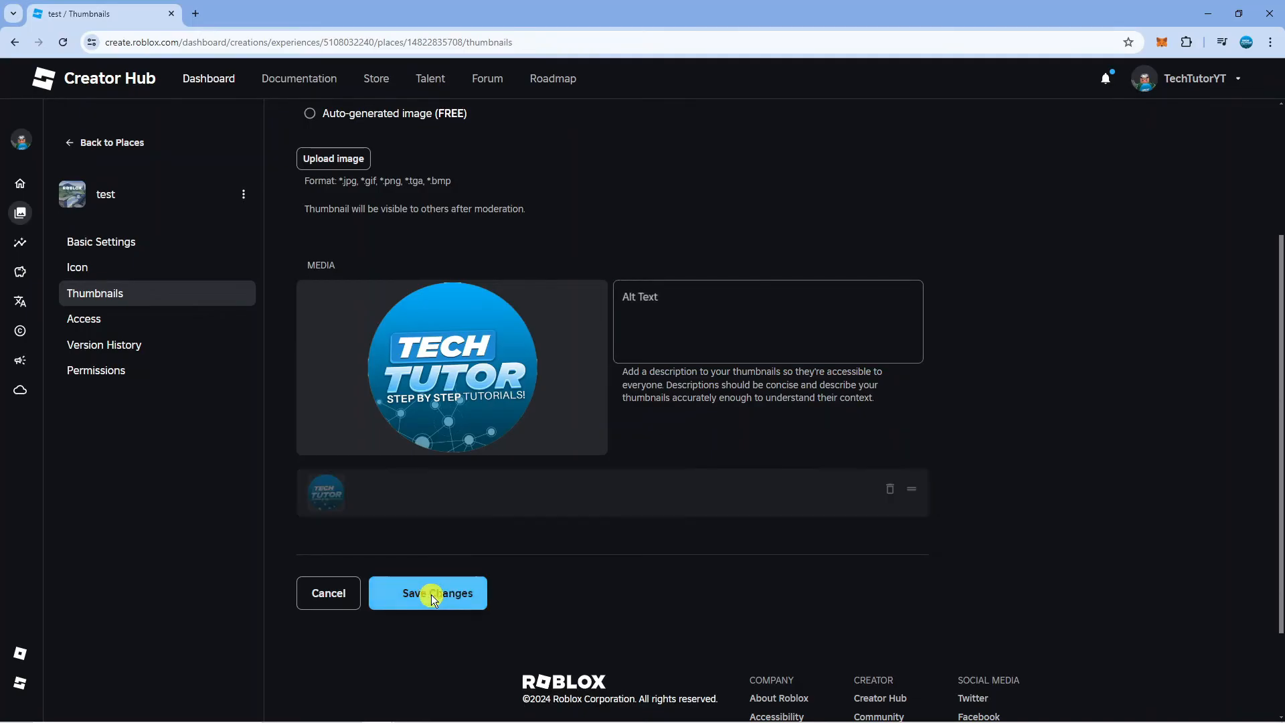
pyautogui.click(427, 592)
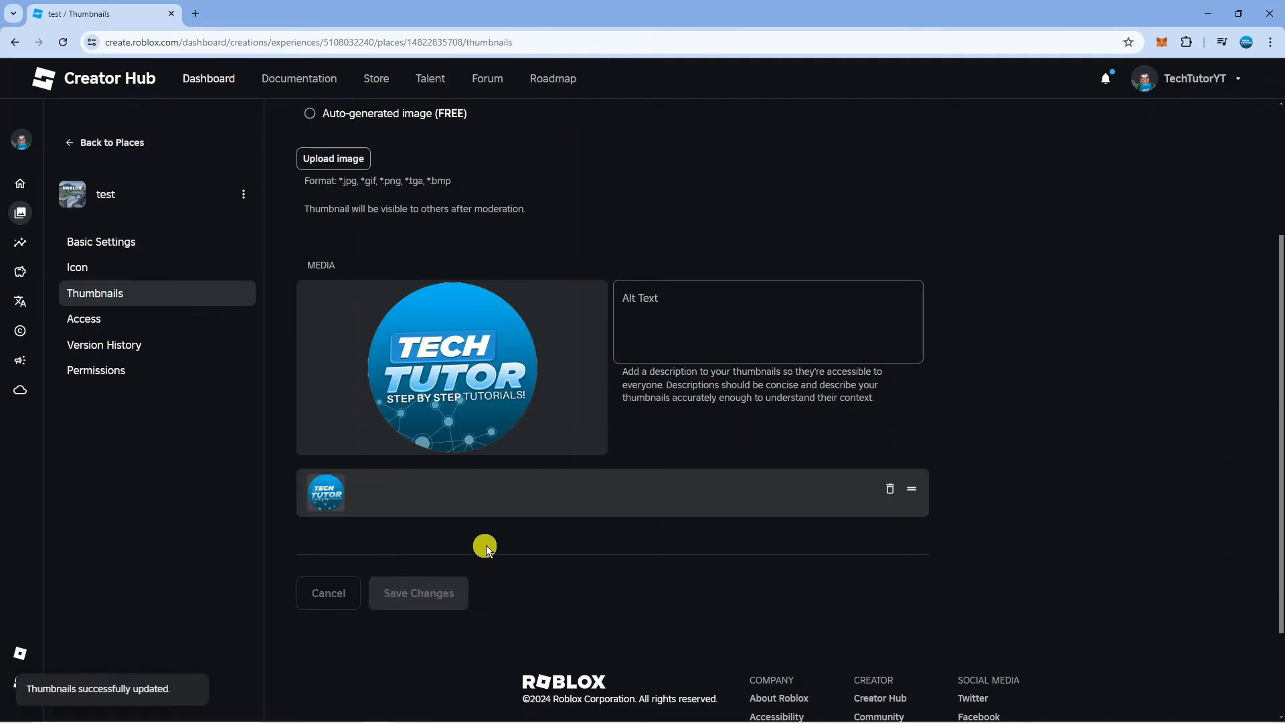
# Go Back to Places for the test experience from the sidebar.
pyautogui.click(111, 142)
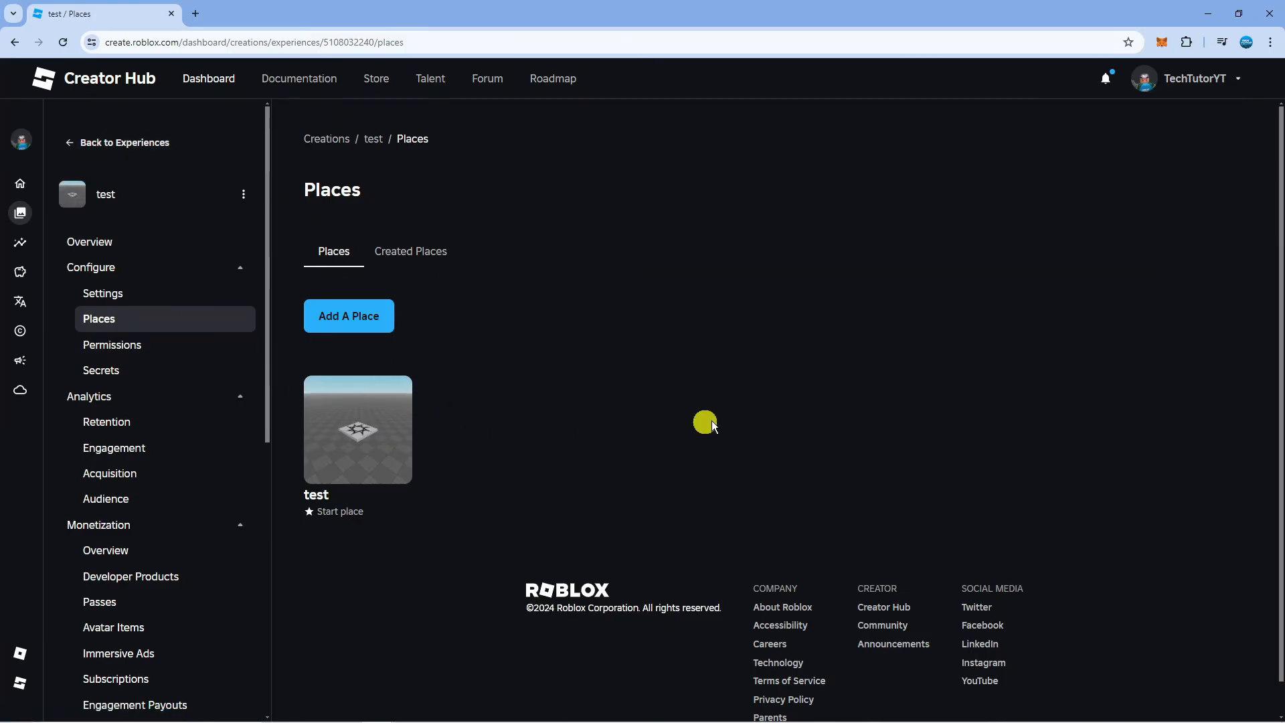
pyautogui.moveTo(725, 404)
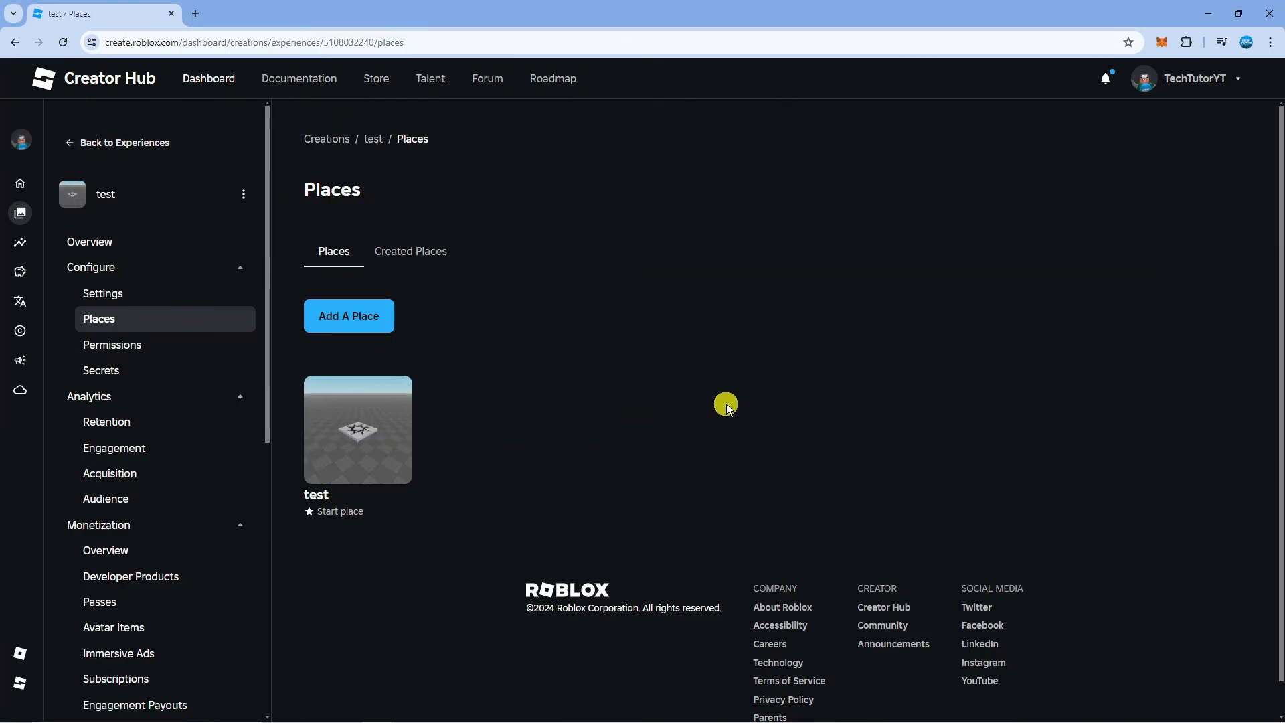